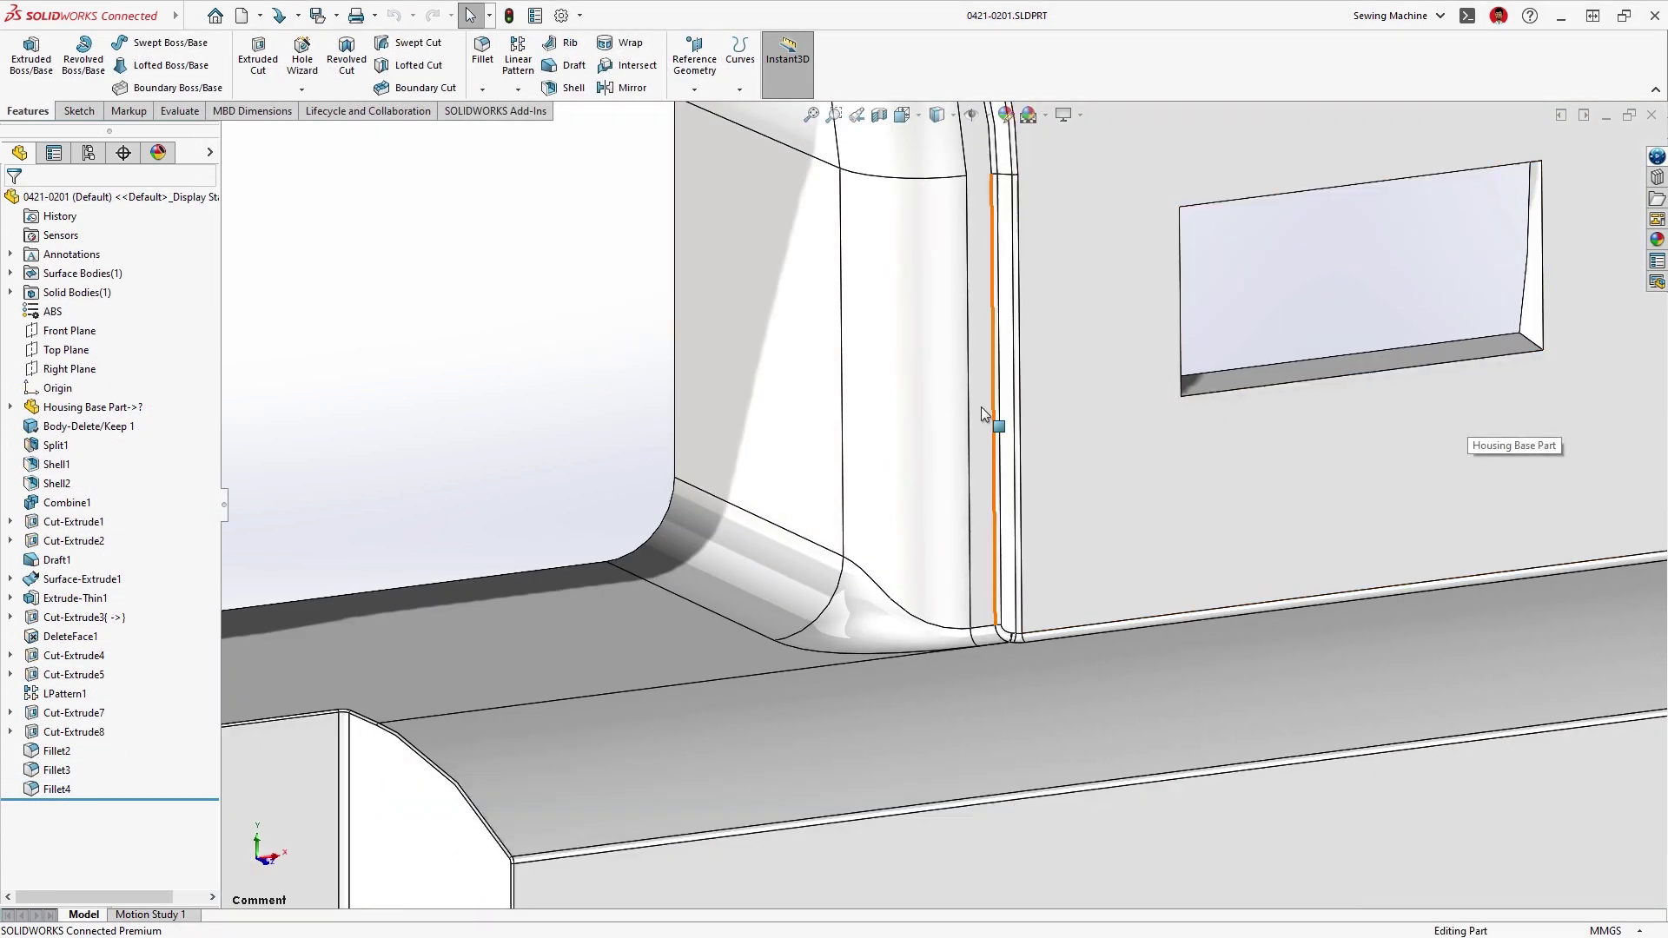
Comment on the Housing Base Part face: 'Insert a safety decal here' with 'safety' bold
right_click(983, 414)
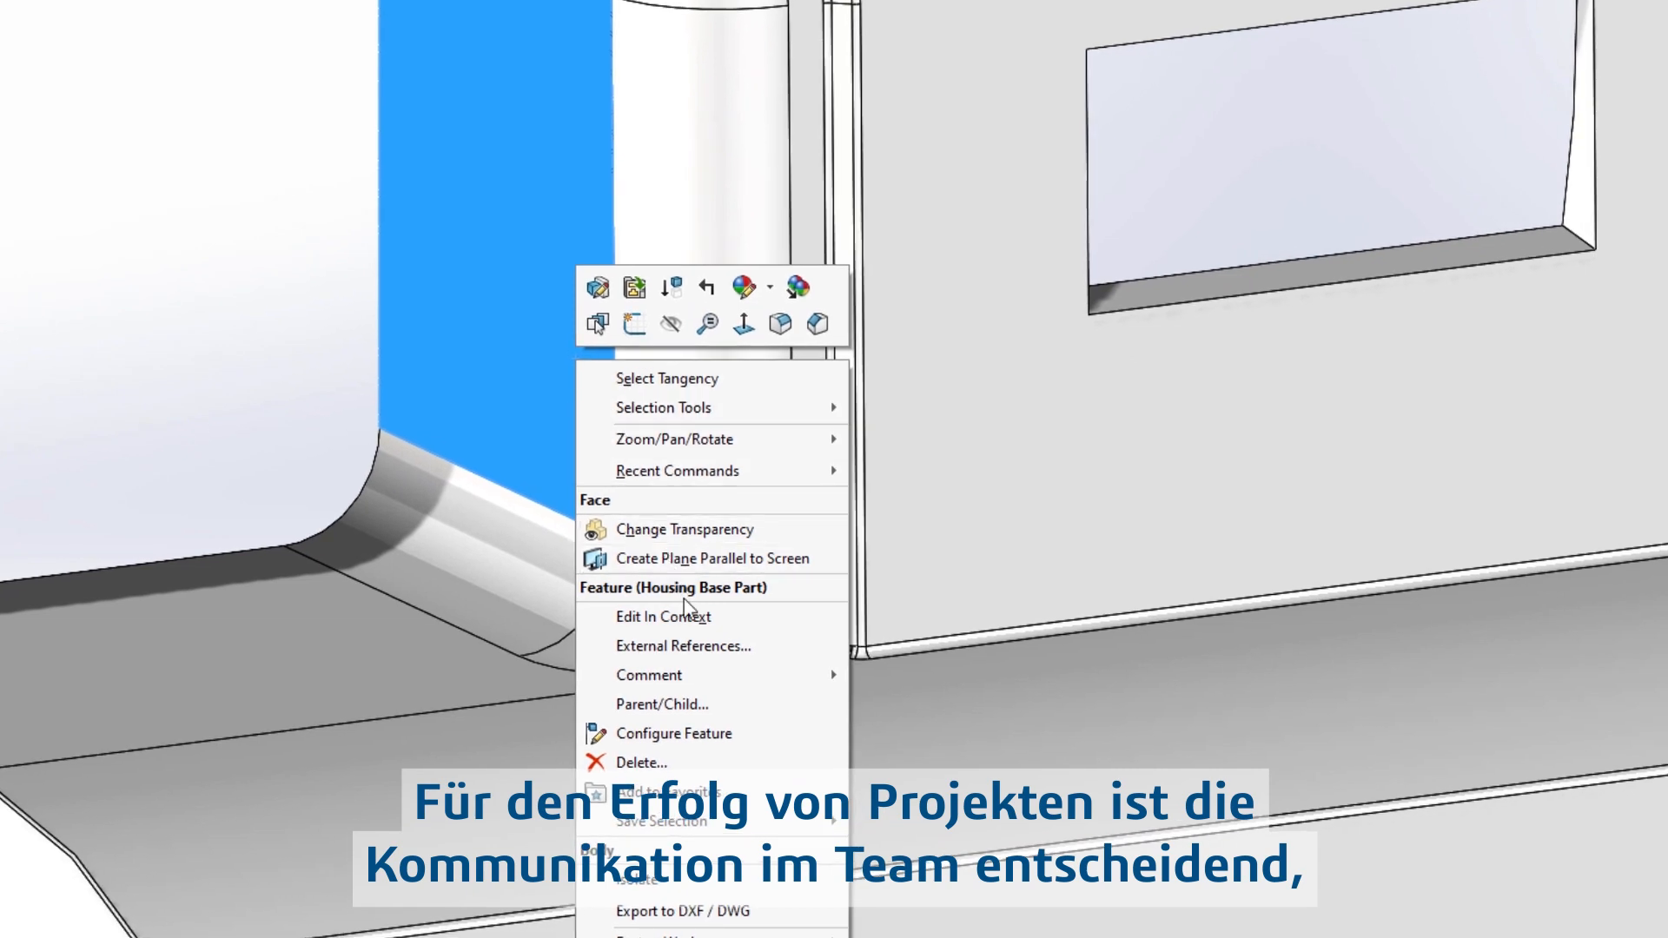
click(648, 674)
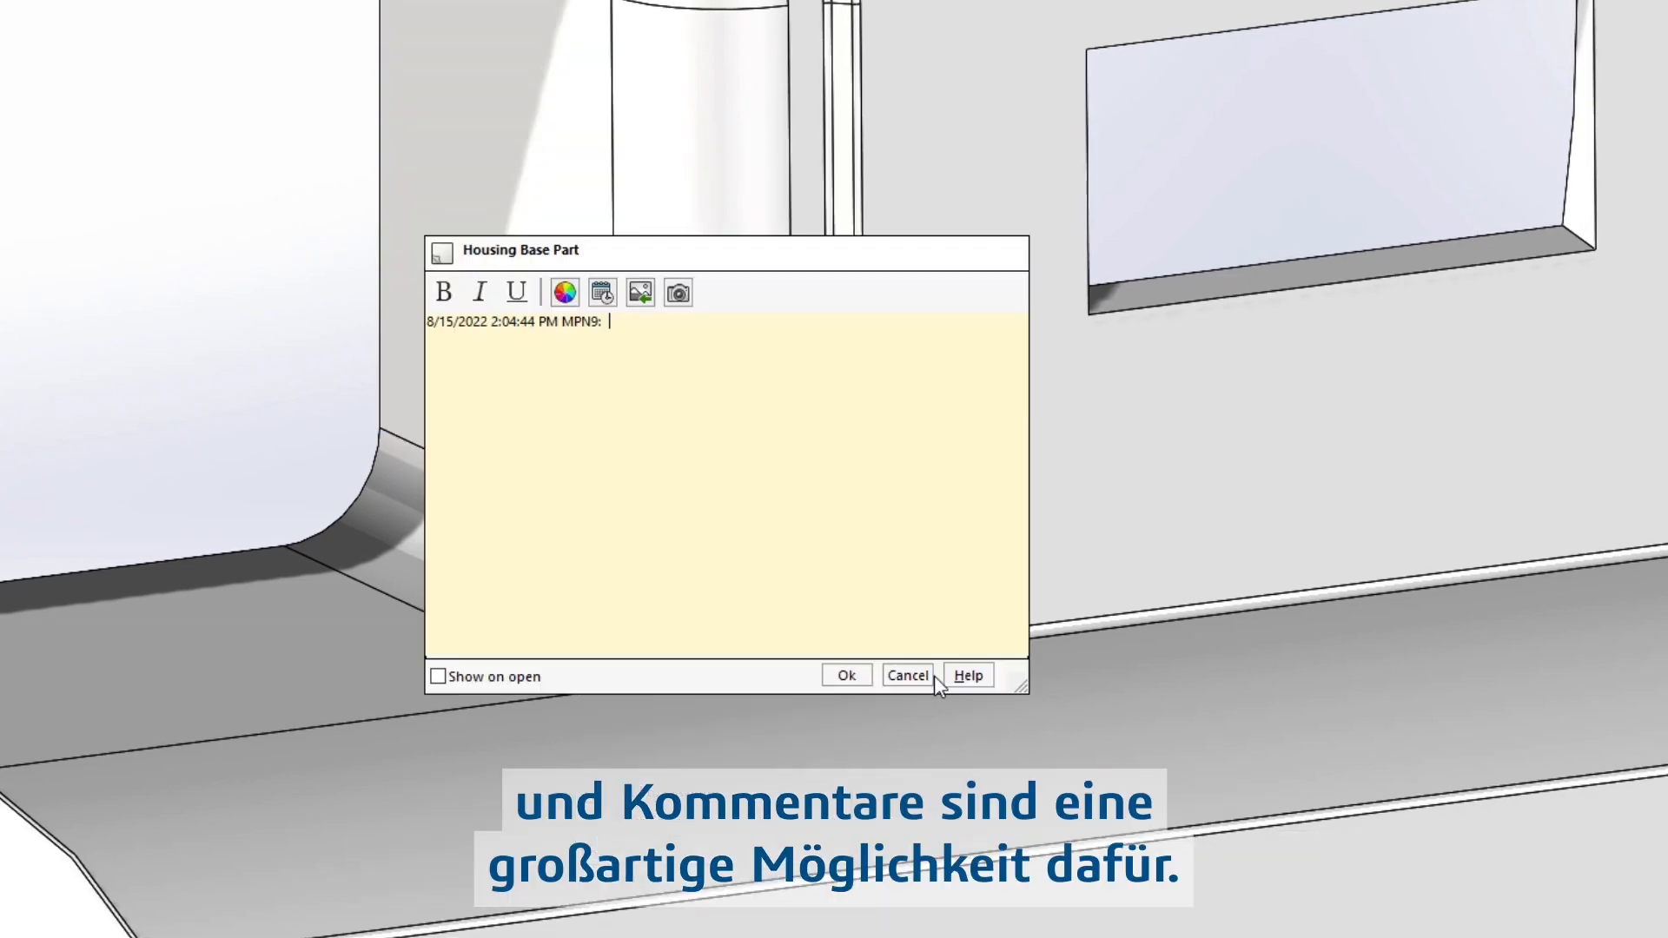
text(Insert a saf)
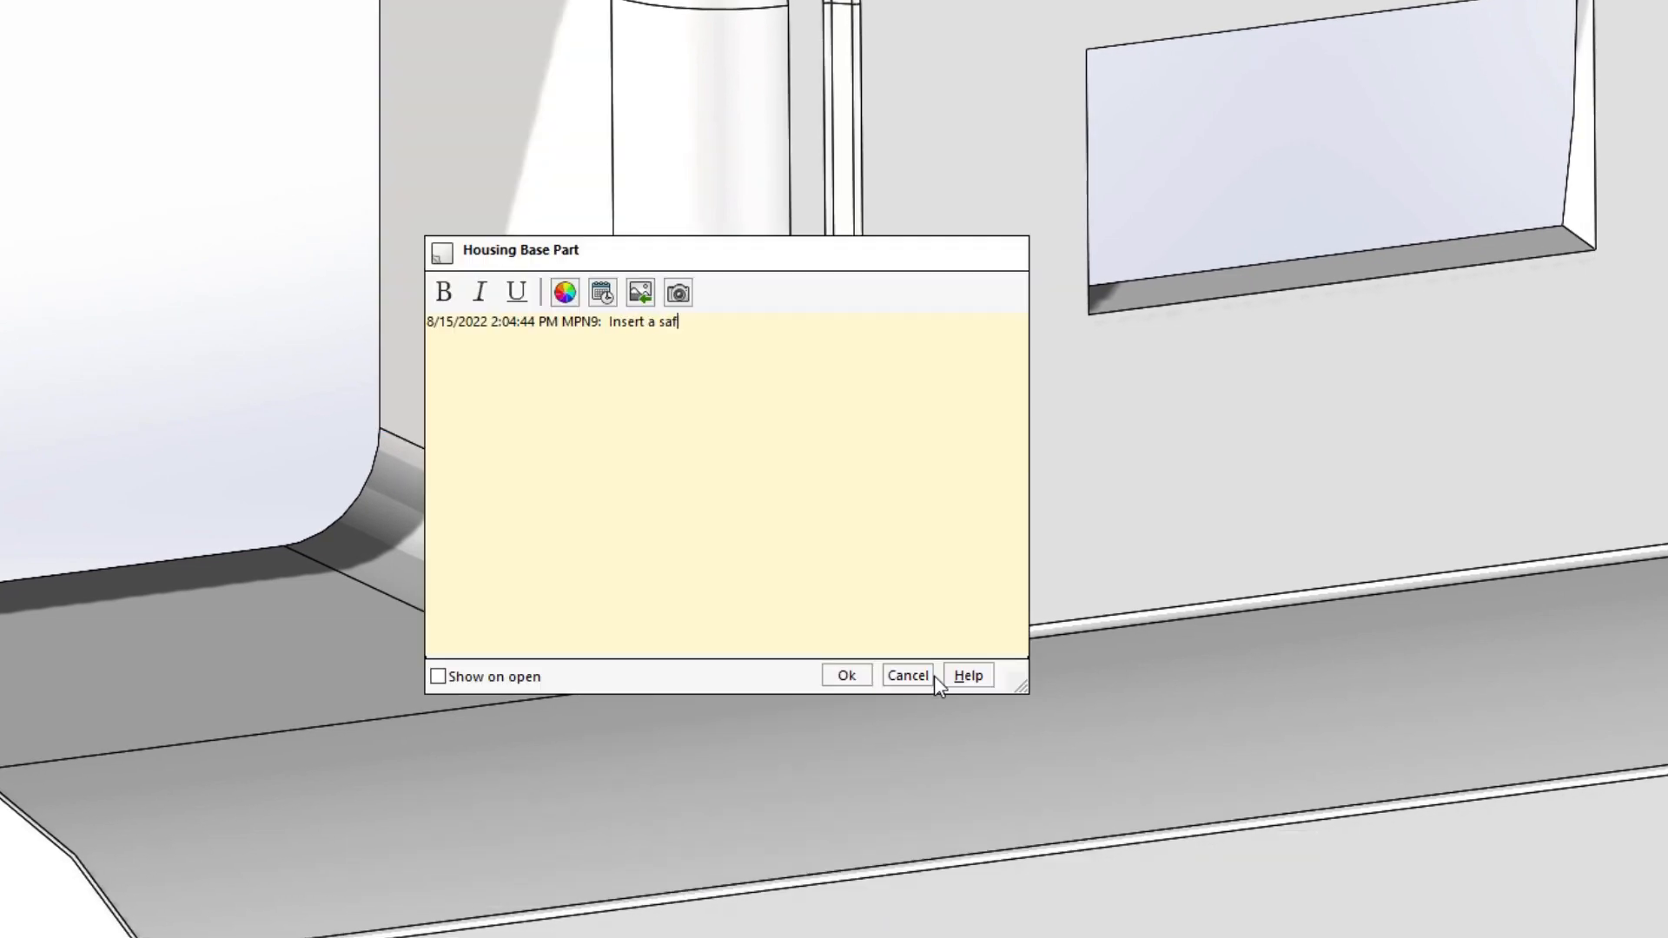
text(ety decal here)
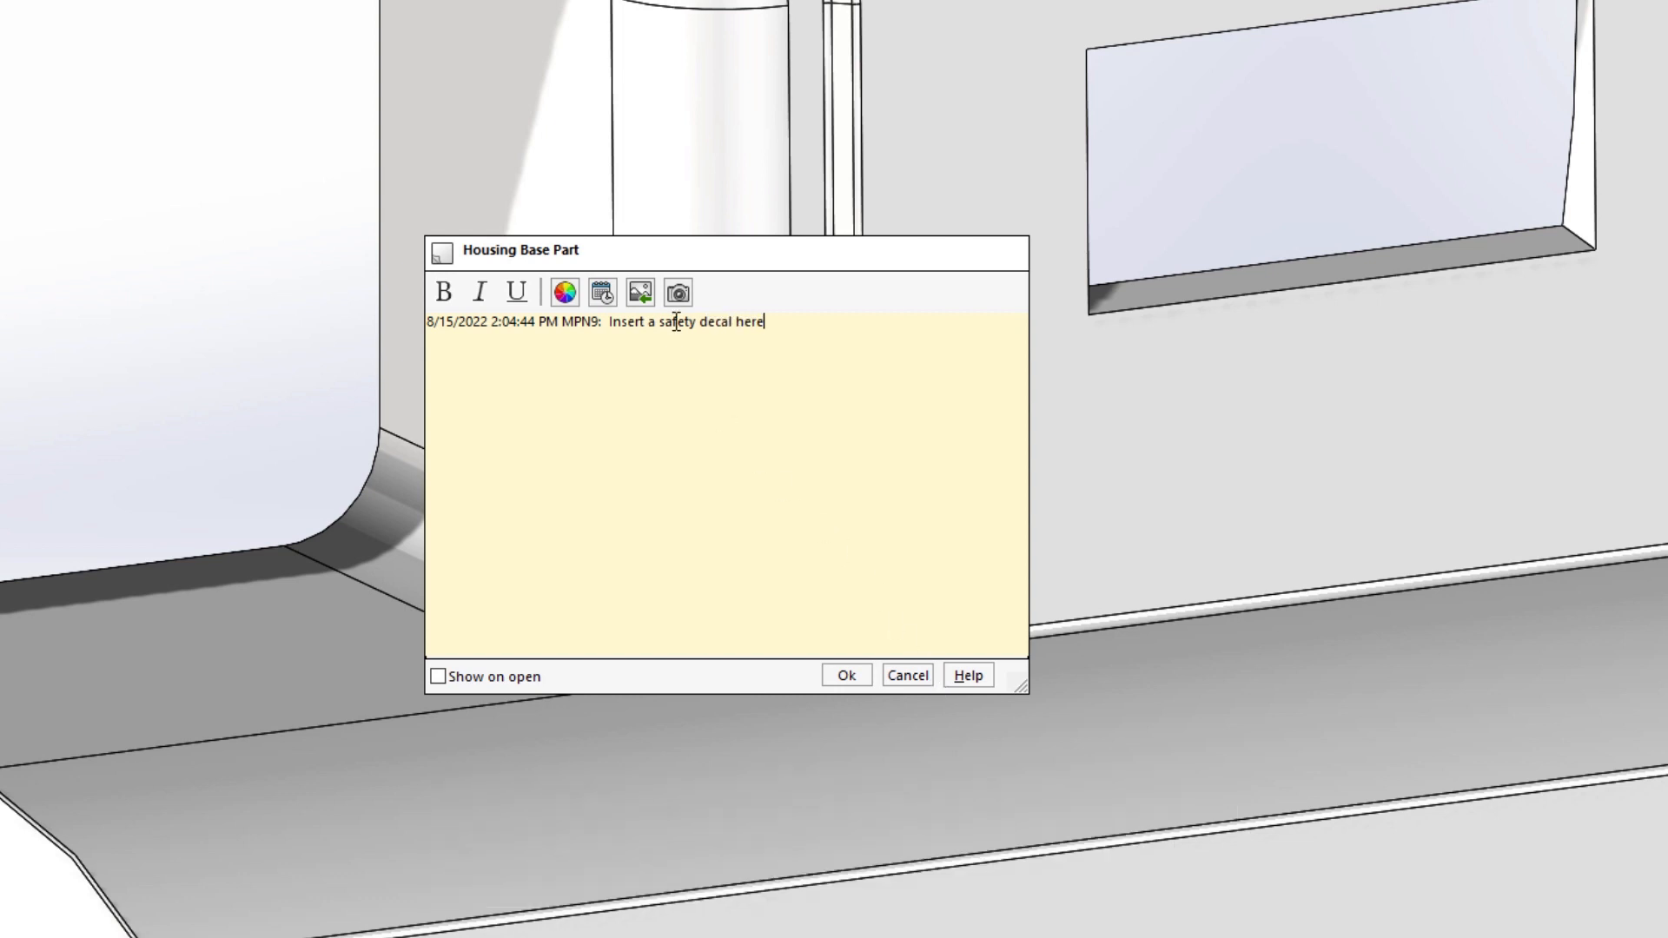
click(445, 292)
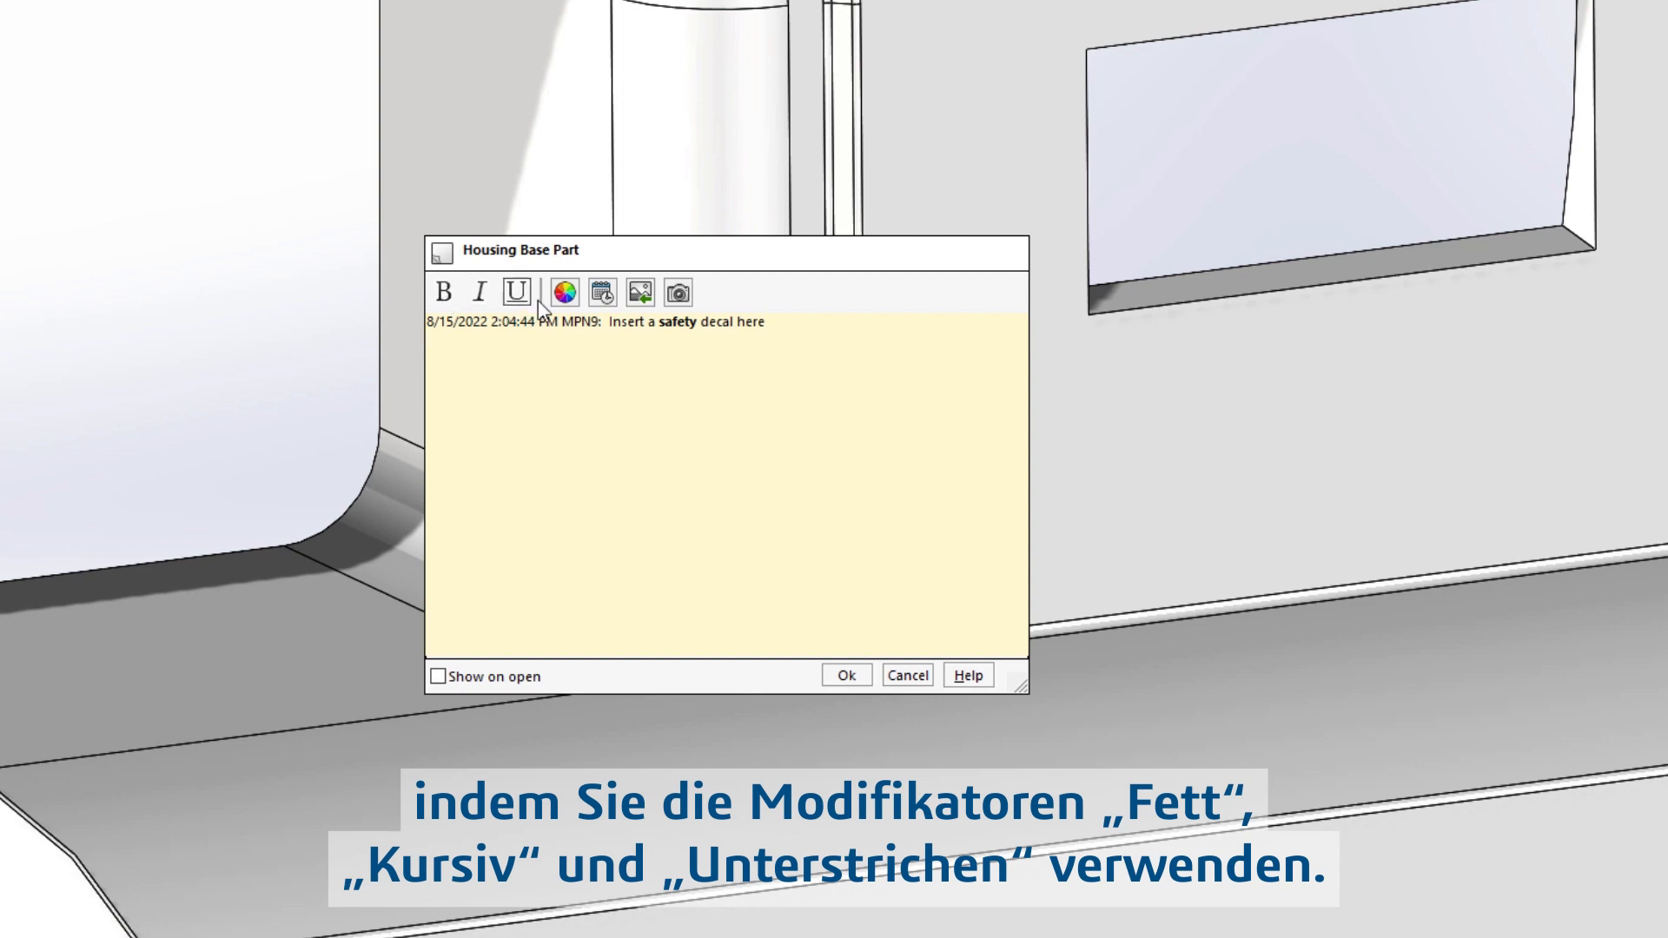
Add a model screenshot and the caution.png image from the Desktop to the comment
click(679, 292)
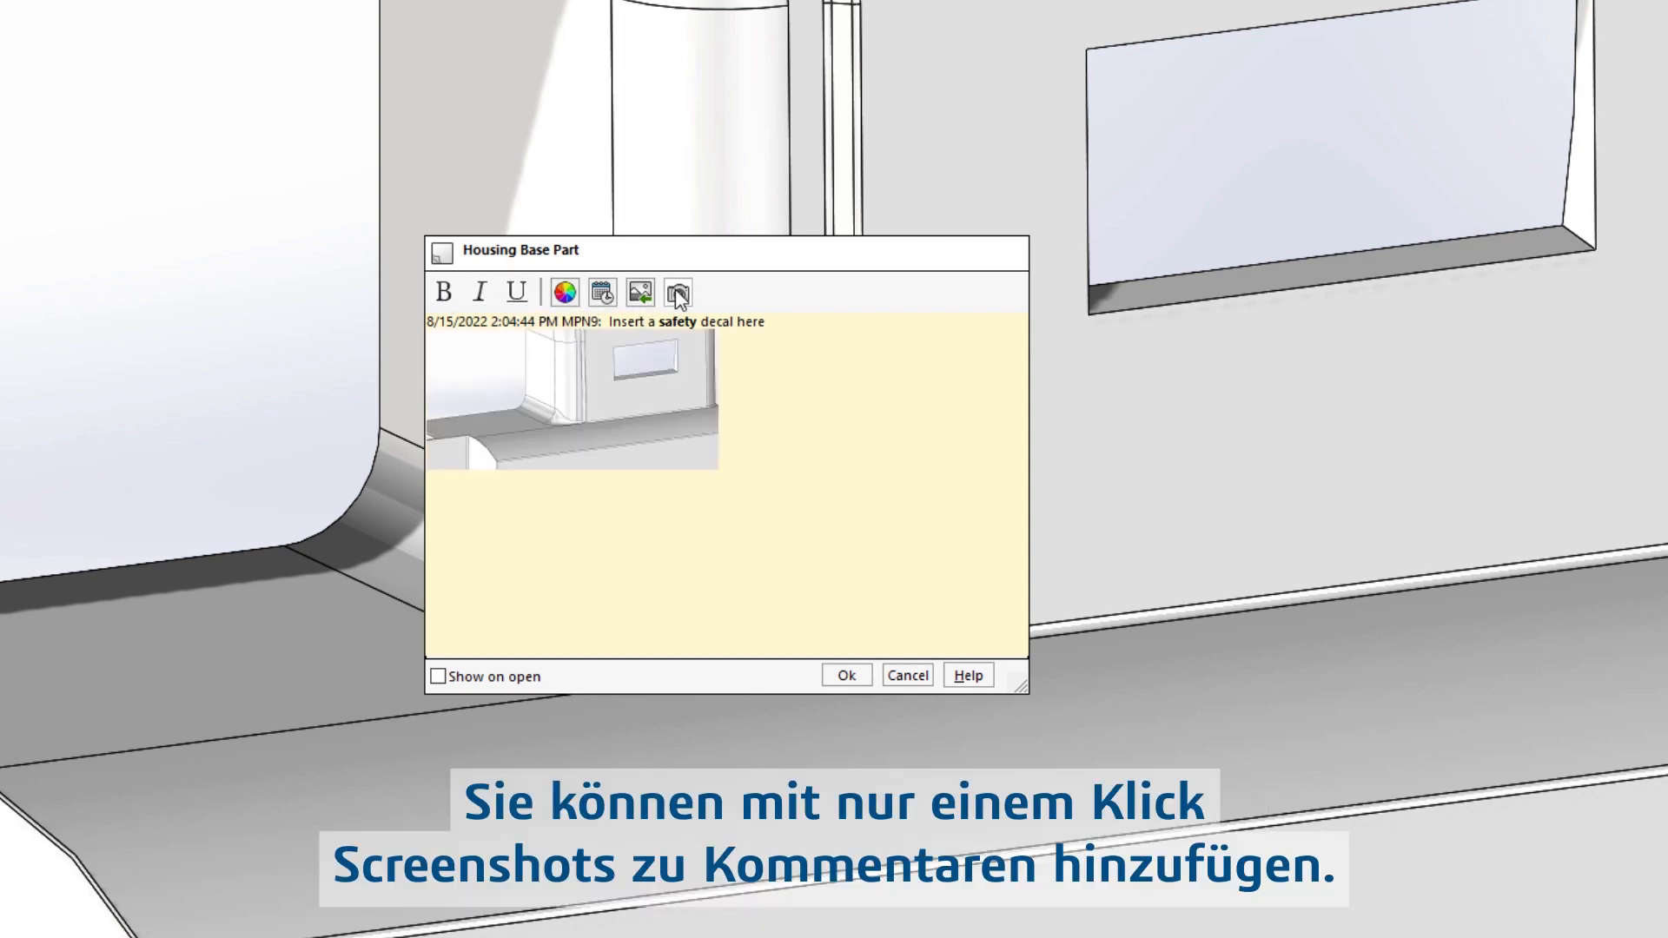
click(640, 292)
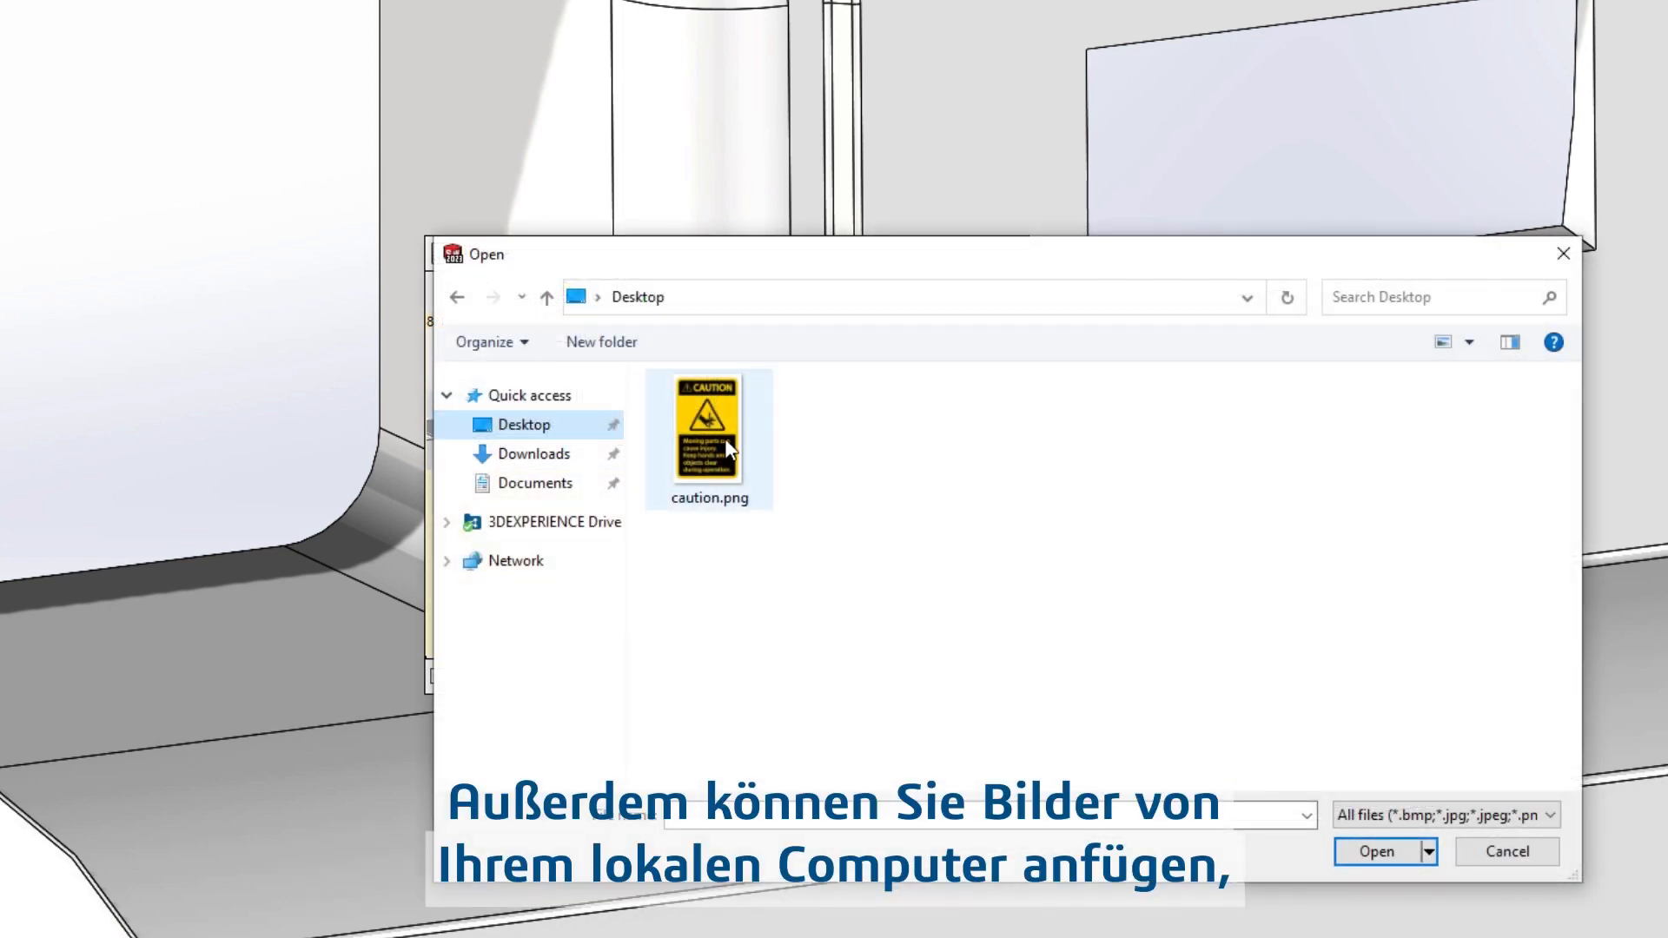
click(1377, 852)
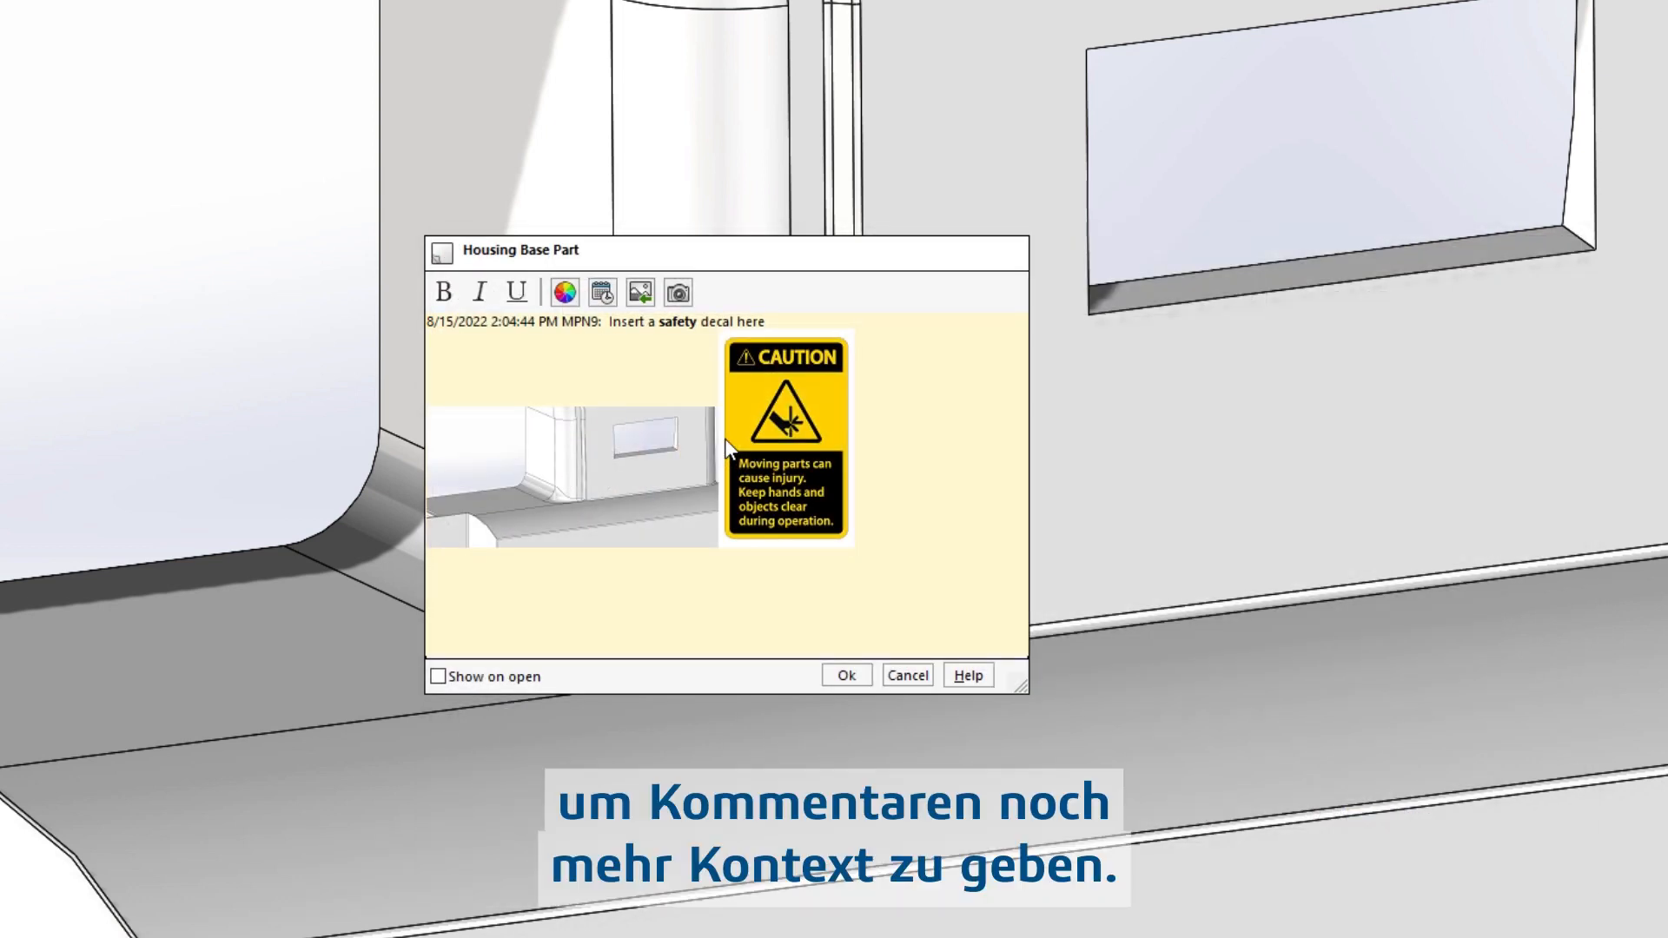
click(565, 292)
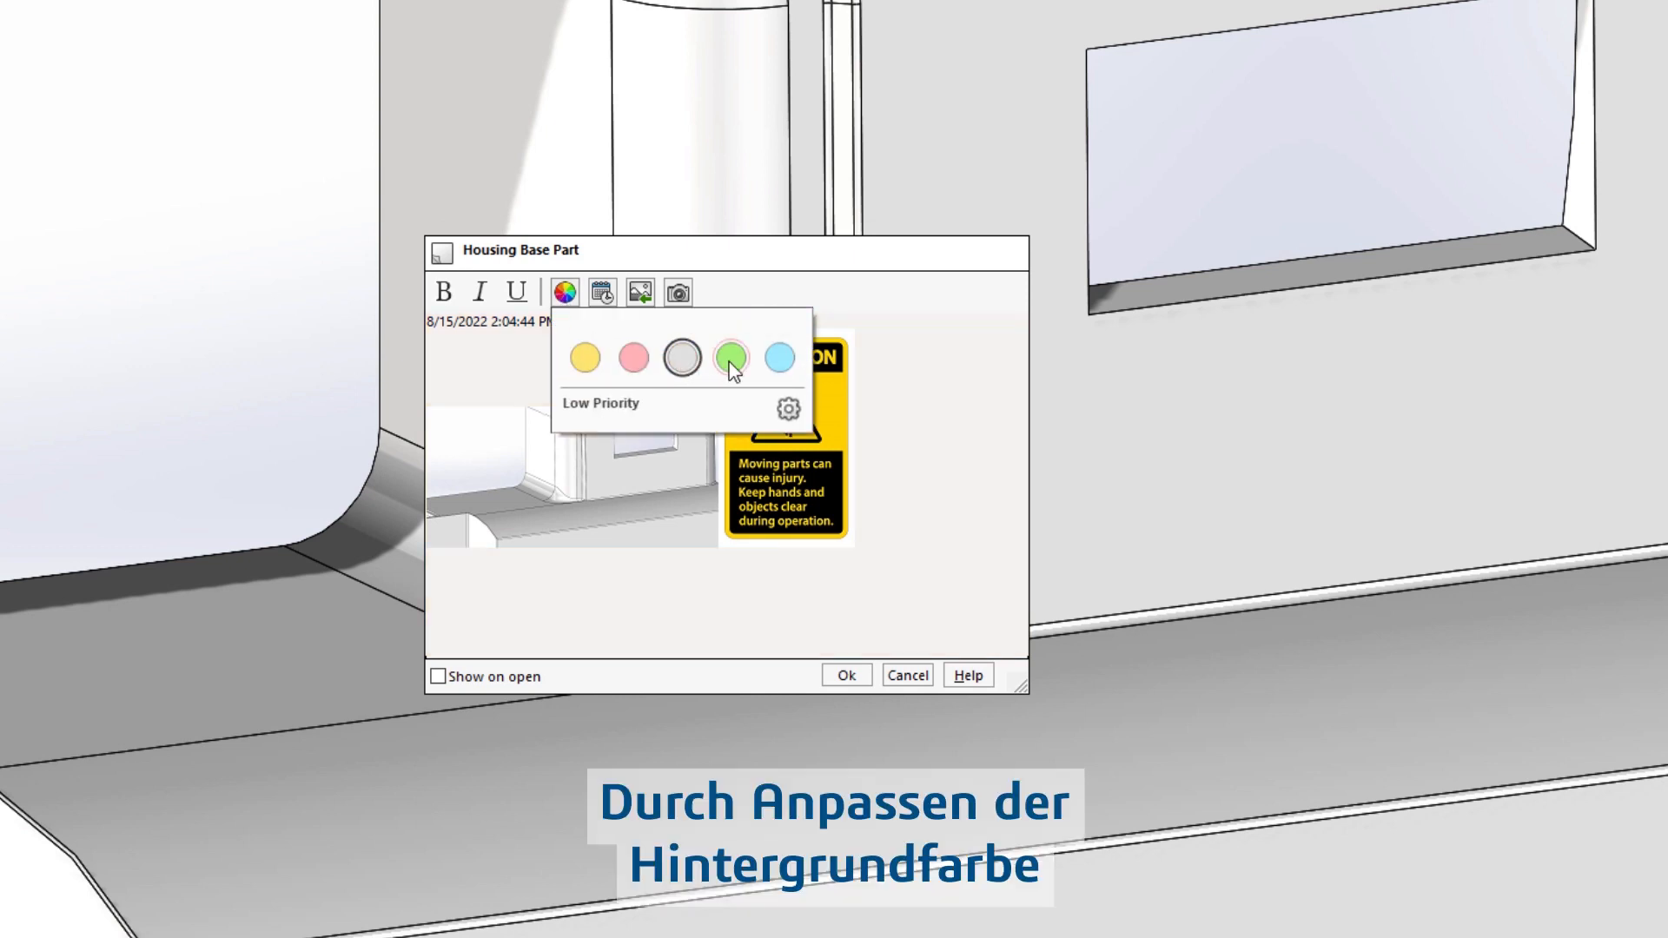
Set the comment background to the pink High Priority colour and save the comment
click(633, 358)
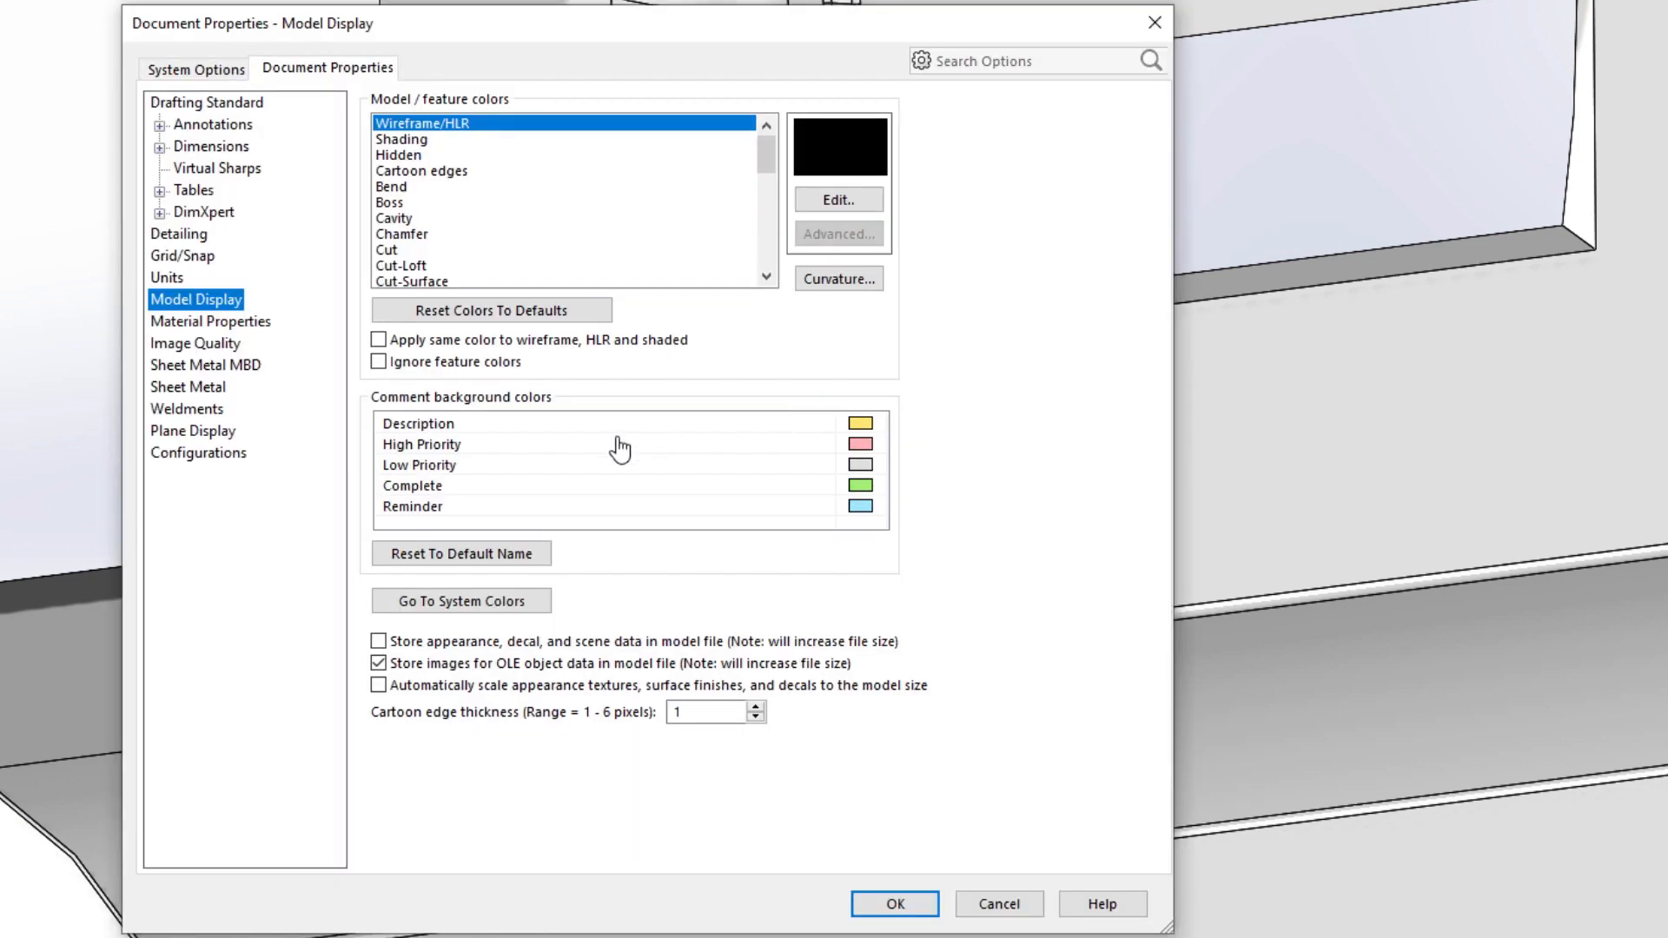
double_click(420, 445)
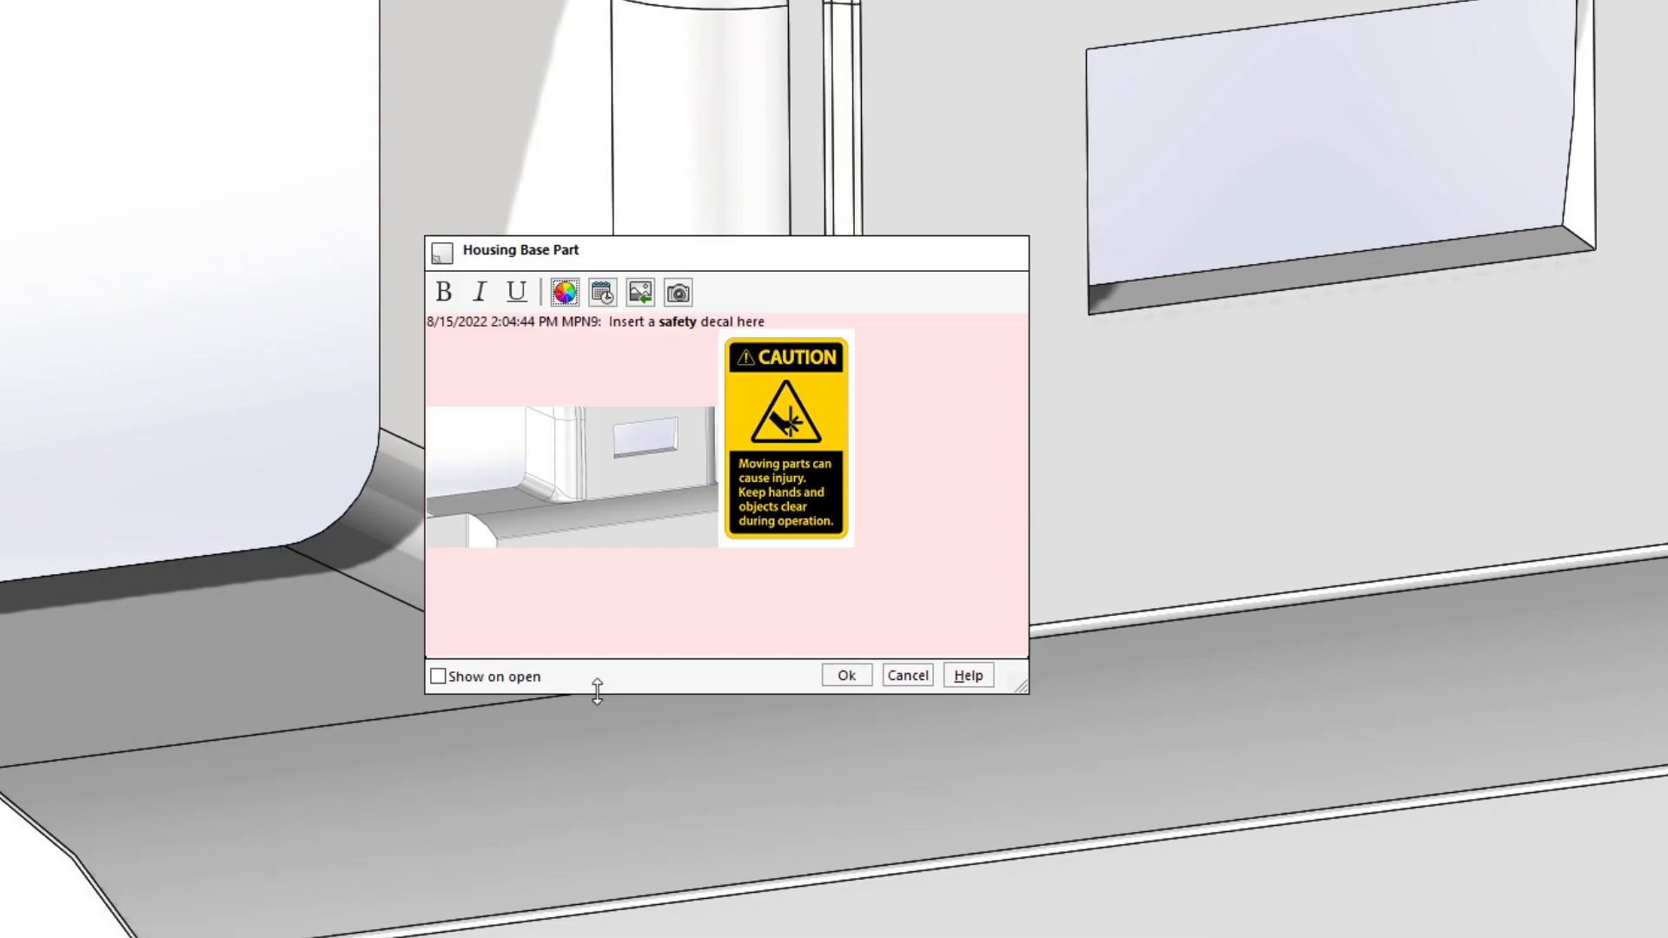
click(439, 676)
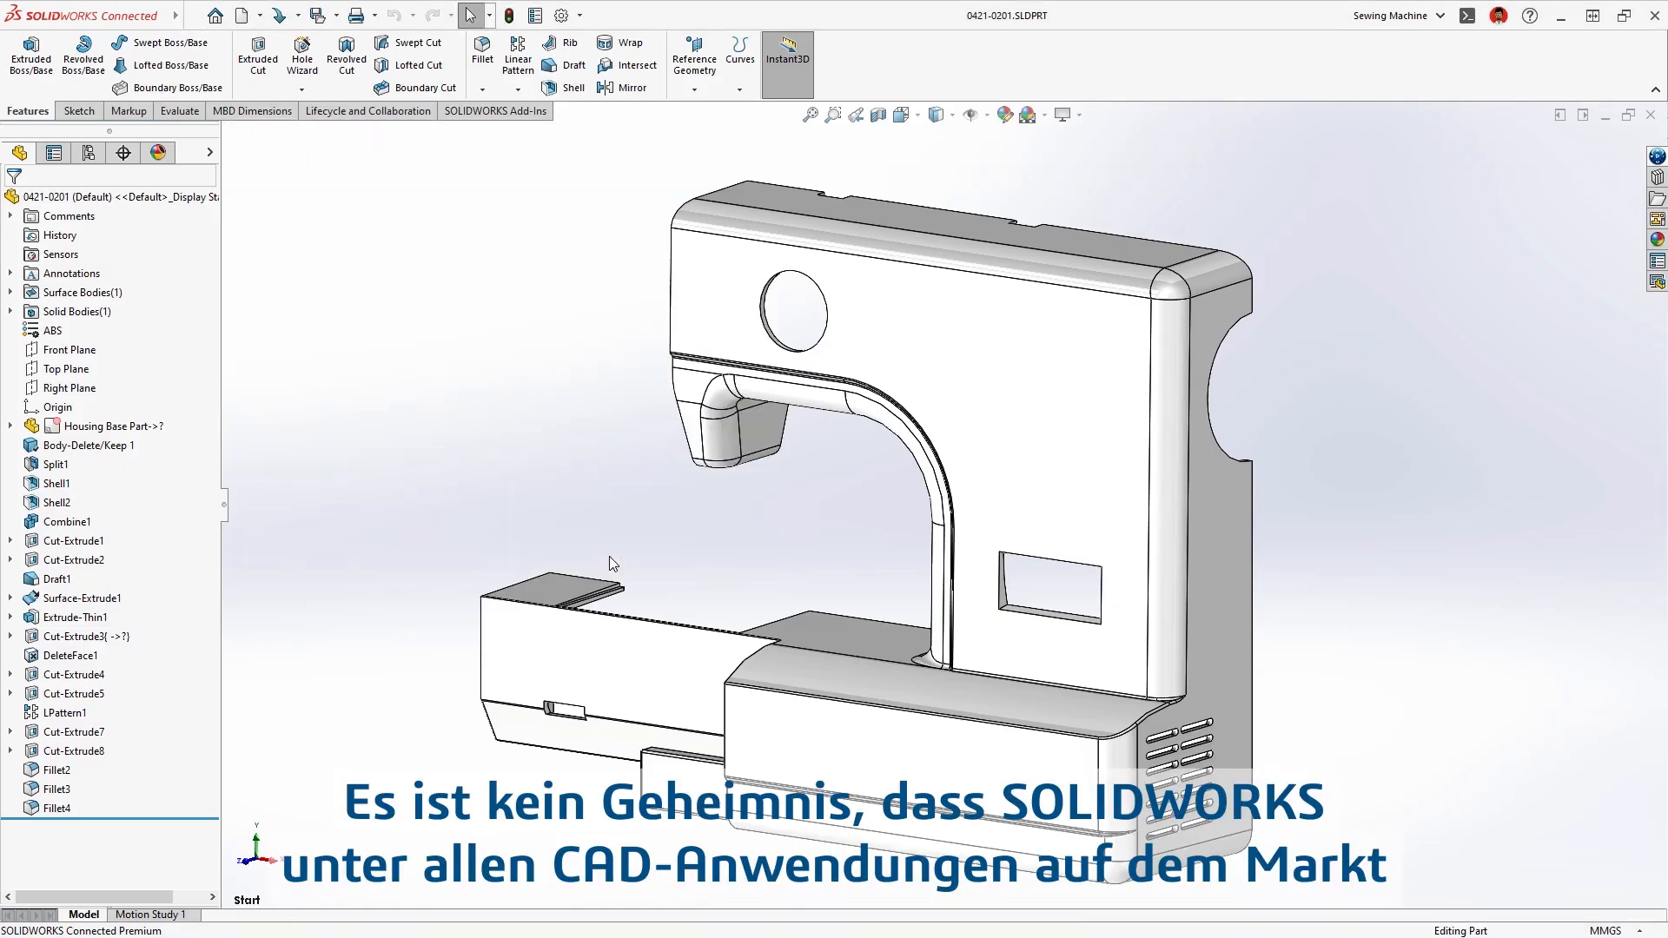
Enable extra toolbars such as Macro, then reset toolbars and CommandManager to defaults
right_click(1048, 78)
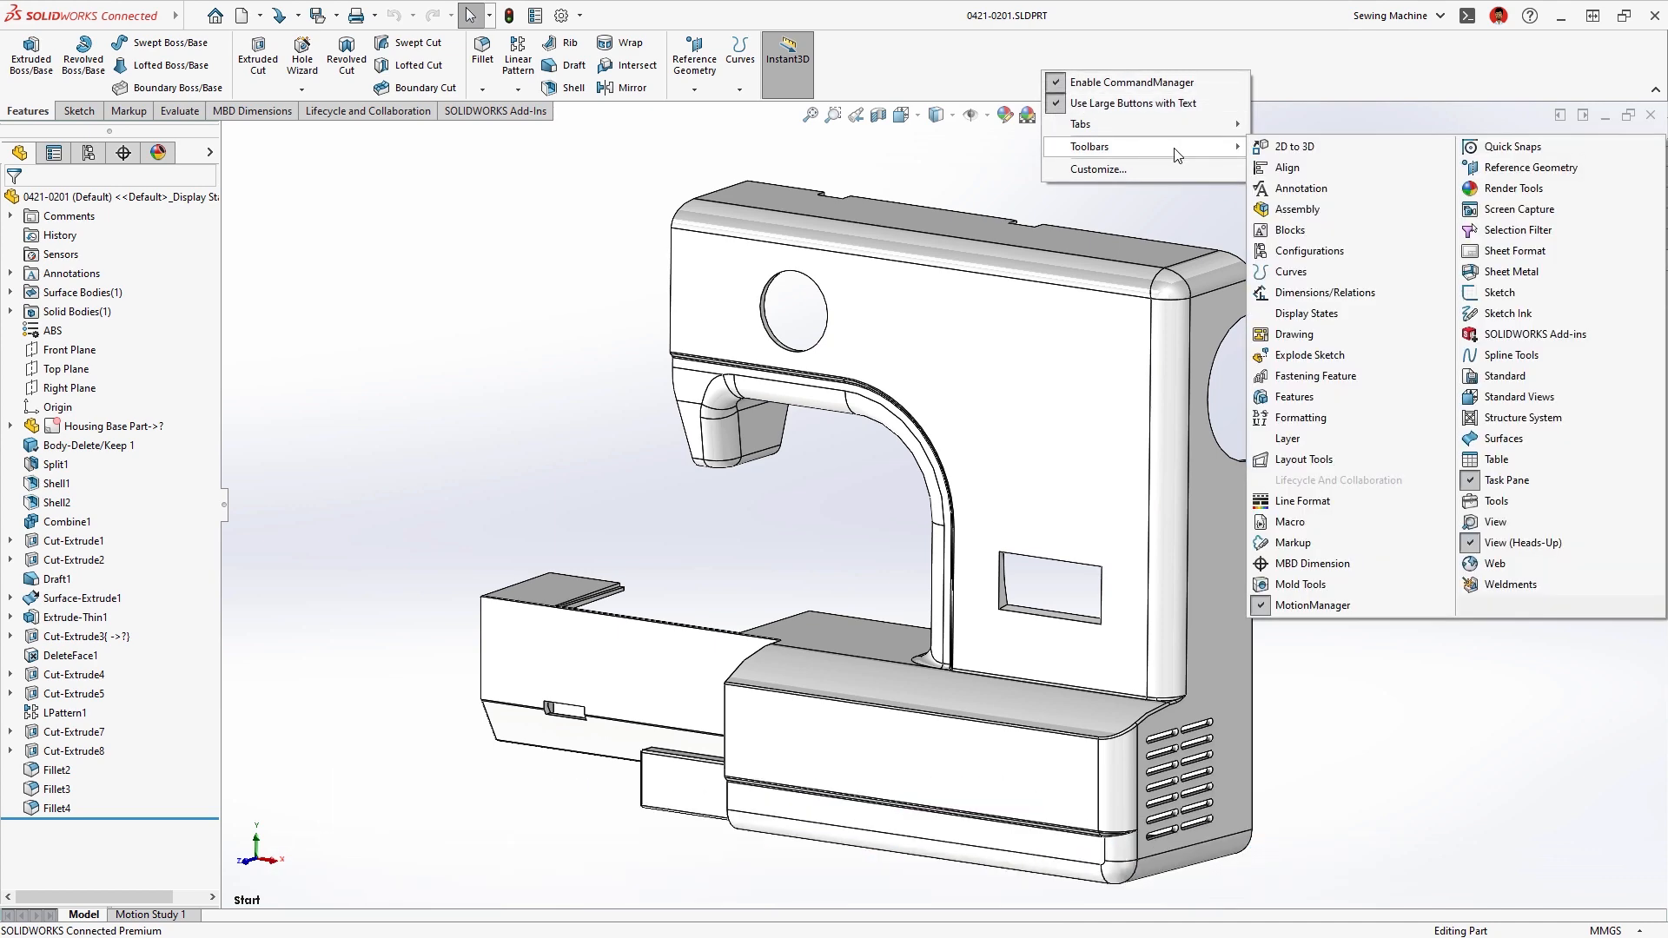
click(1290, 521)
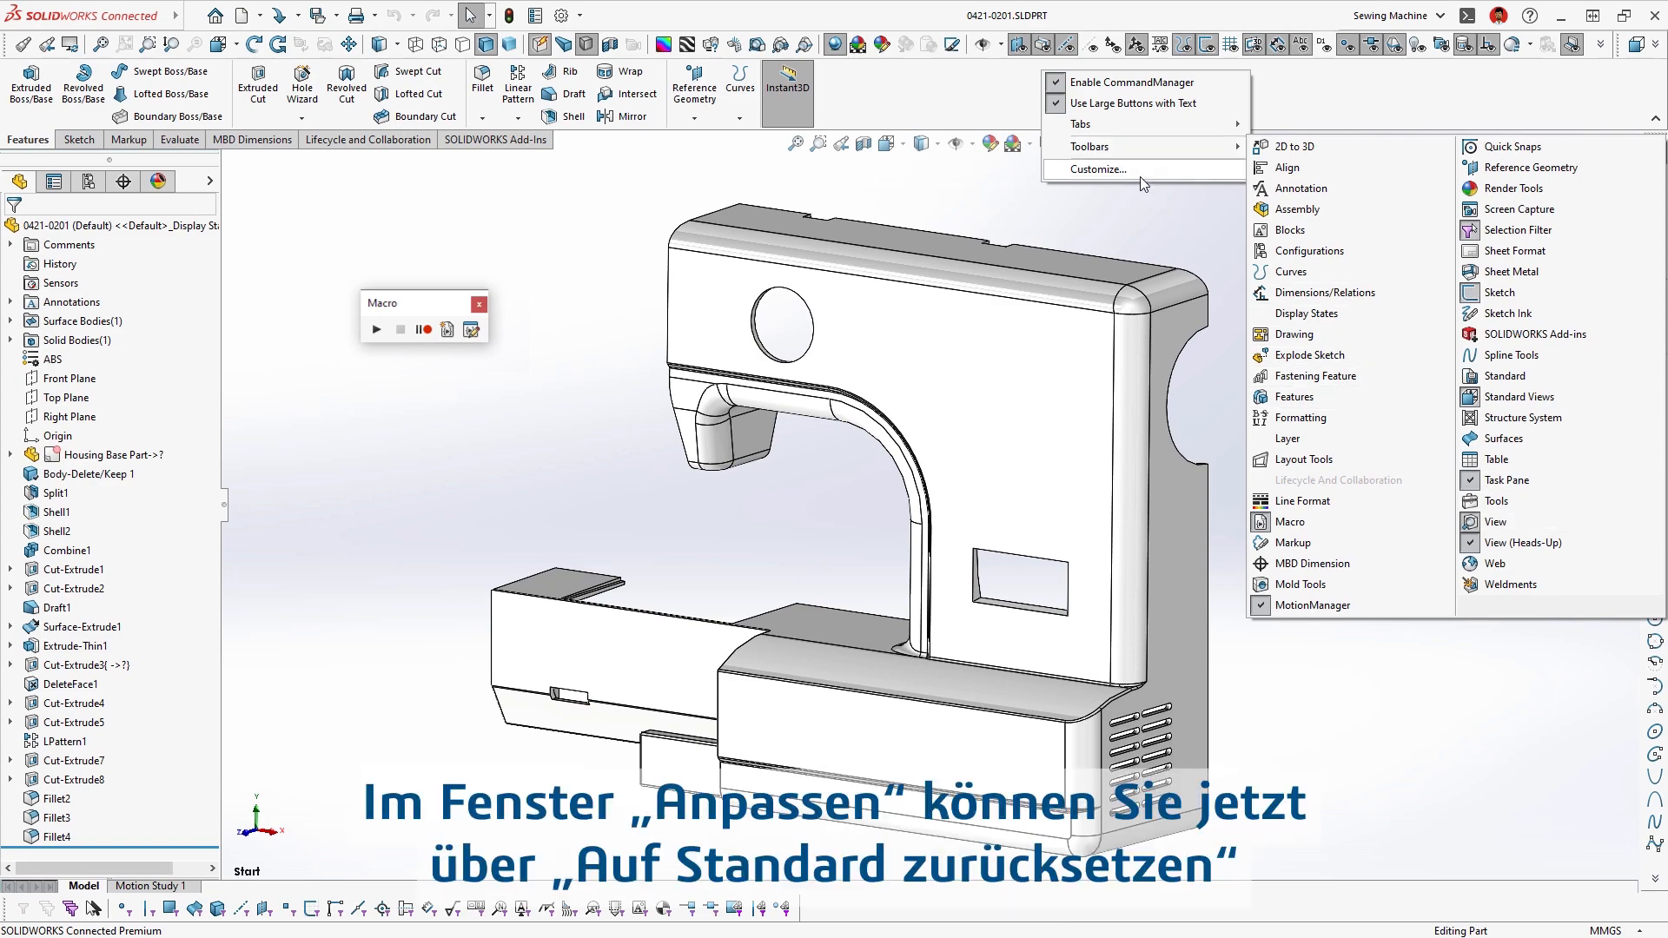
click(1098, 169)
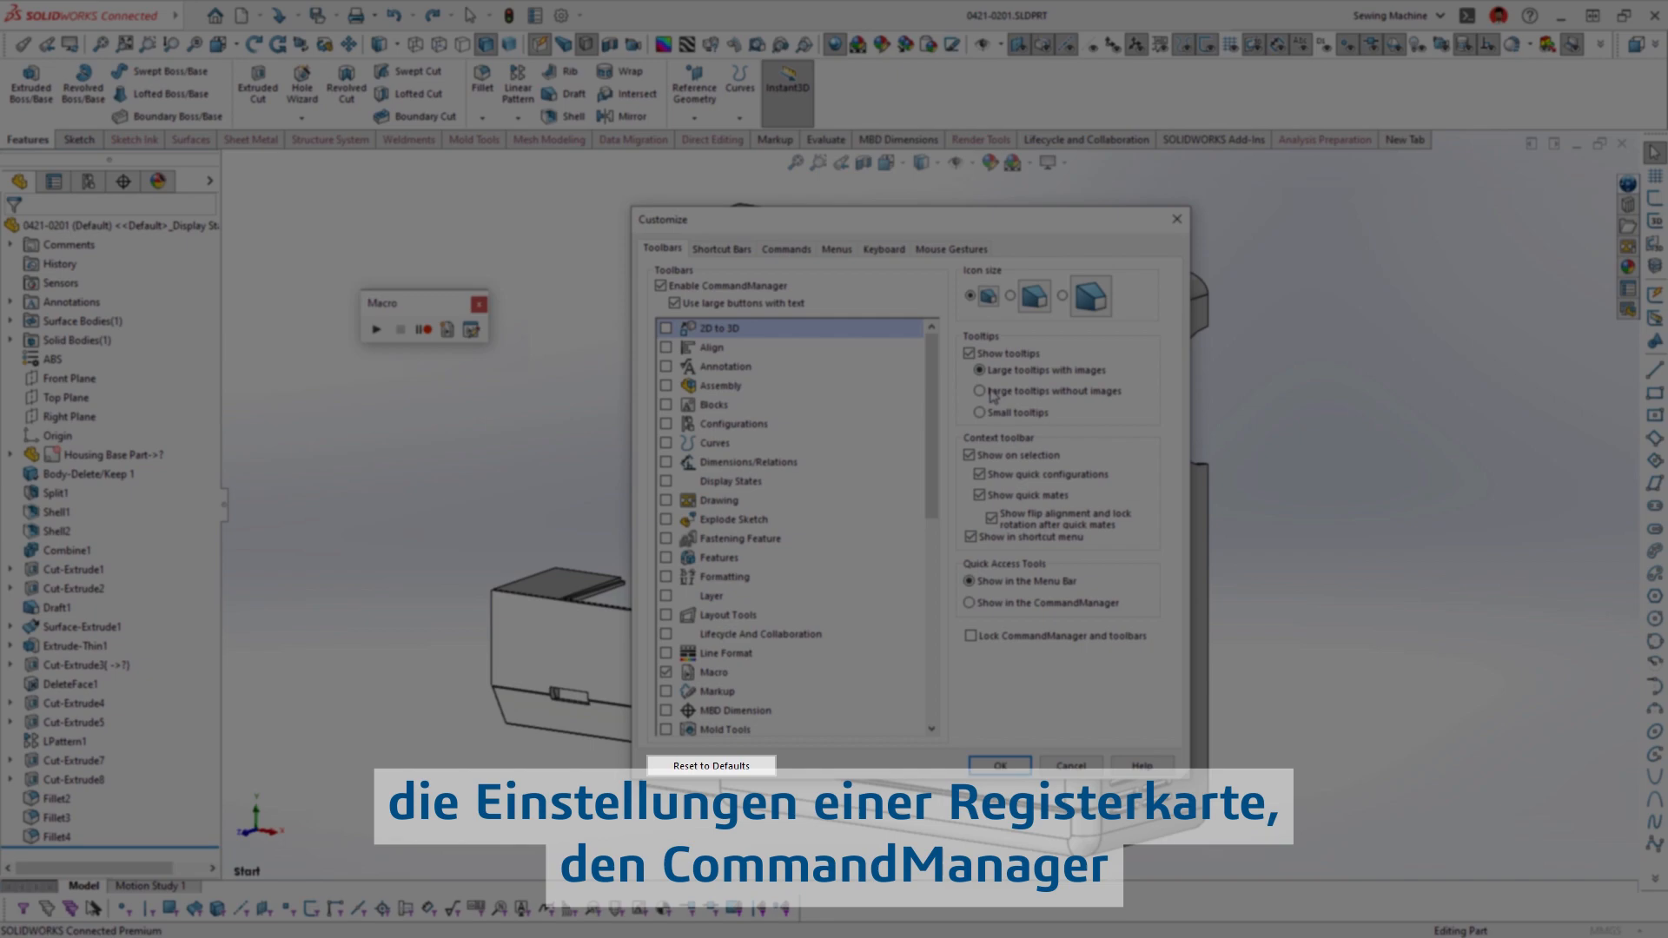
click(711, 765)
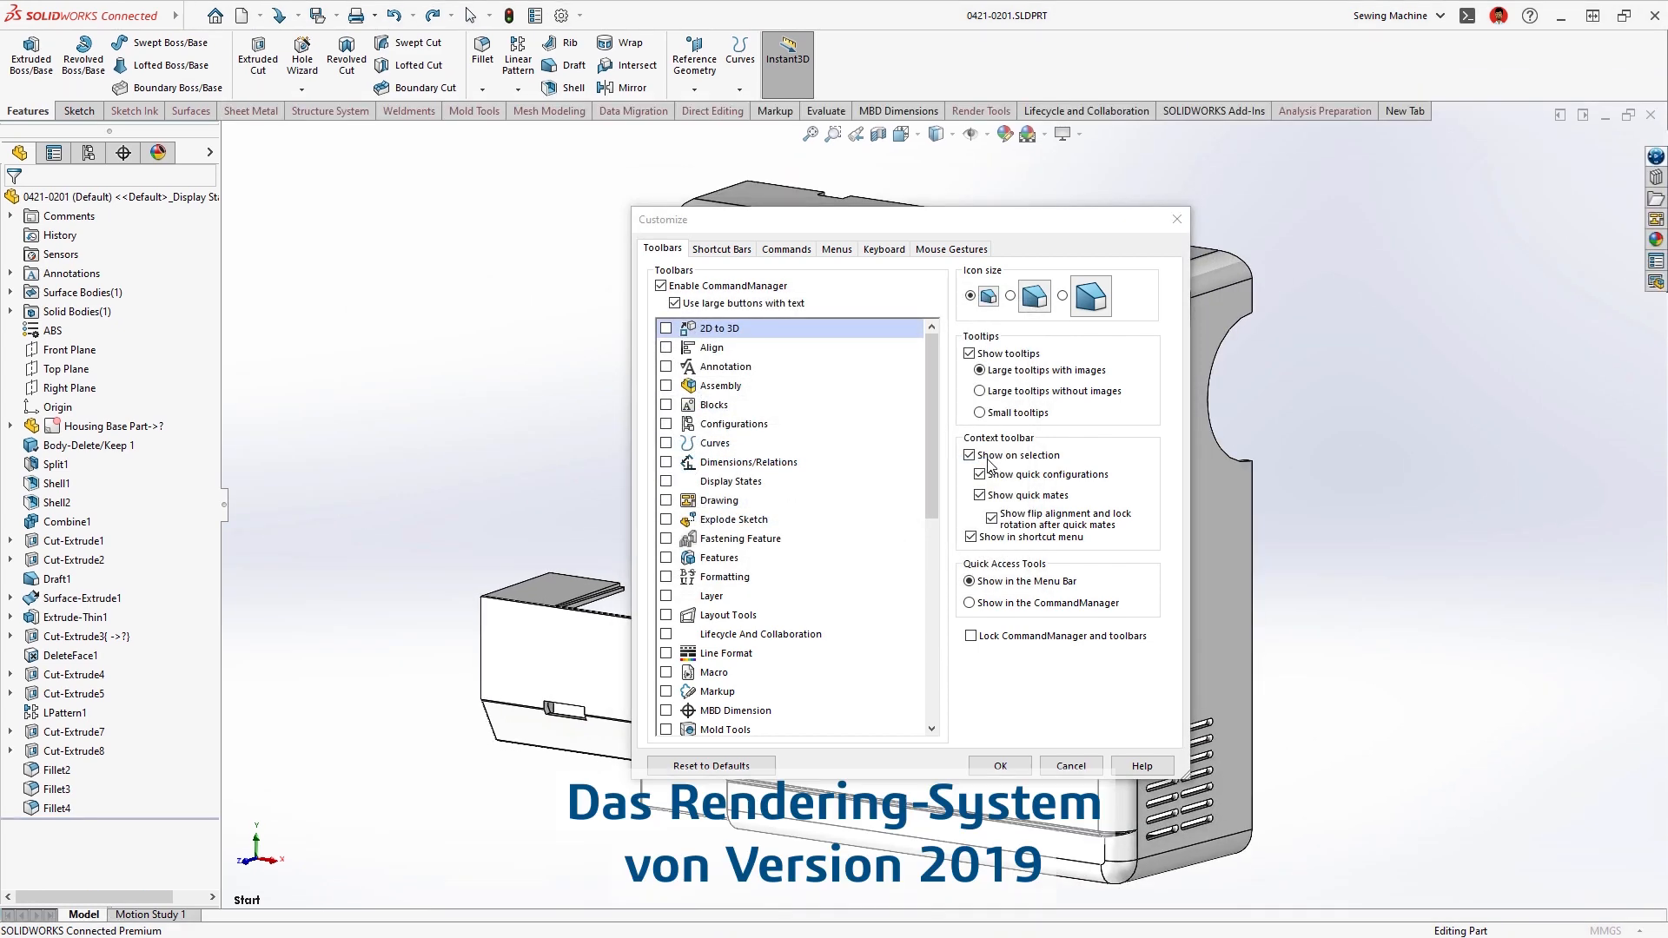
Close Customize and enable Enhanced graphics performance under Options > Performance
click(1001, 765)
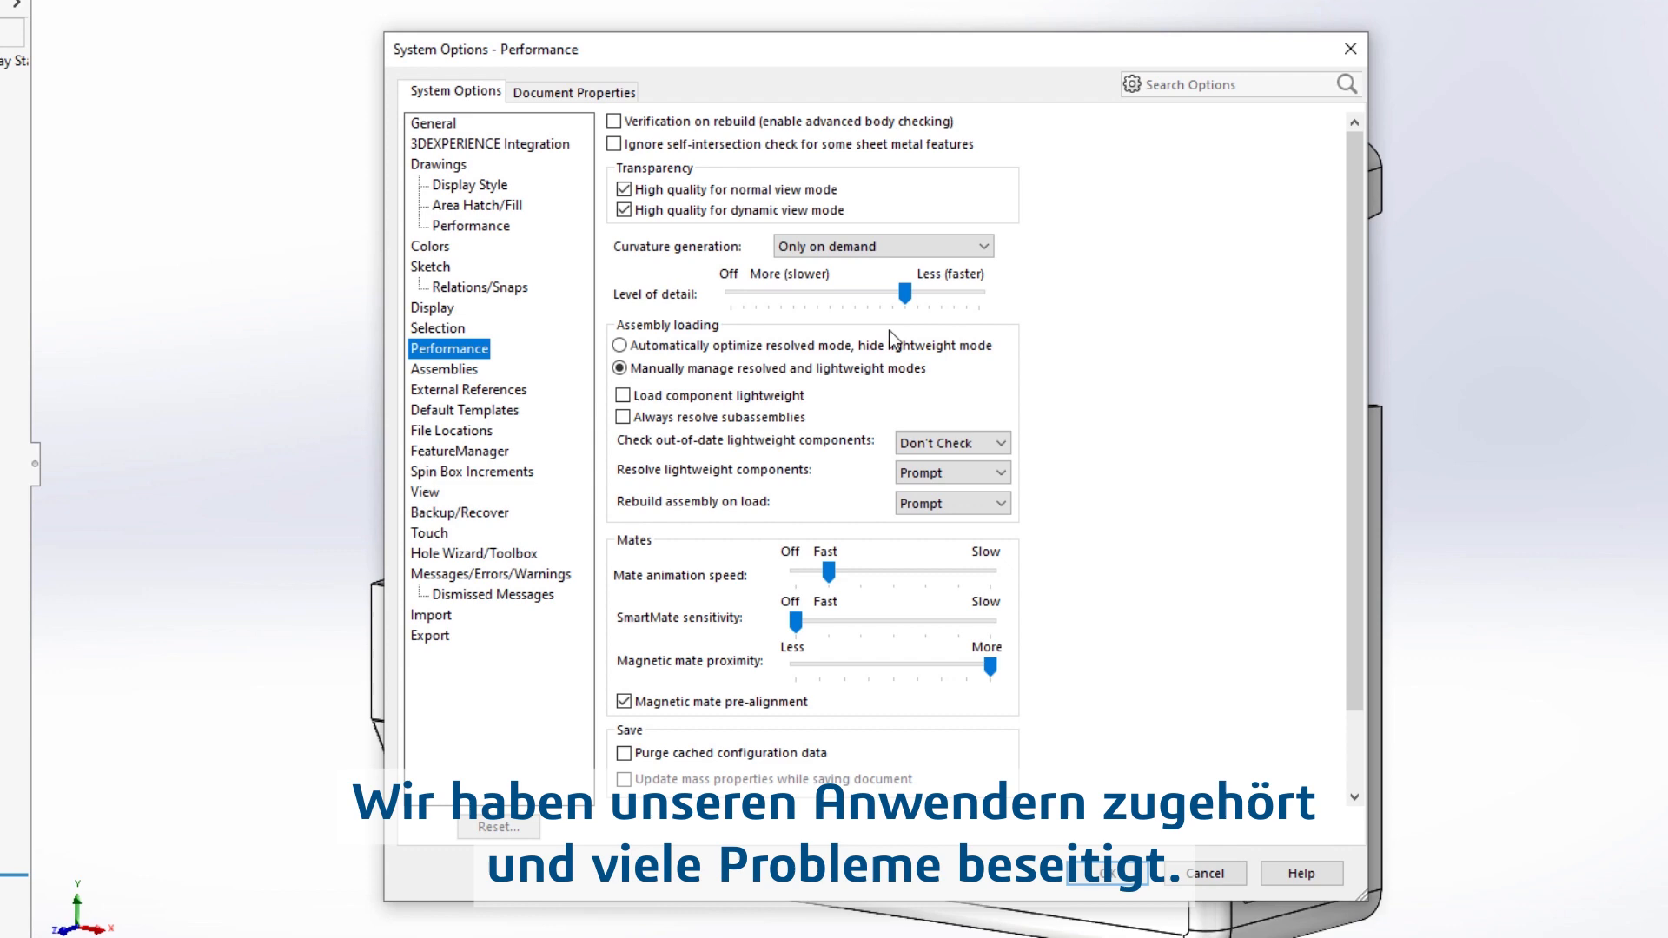
scroll(down, 3)
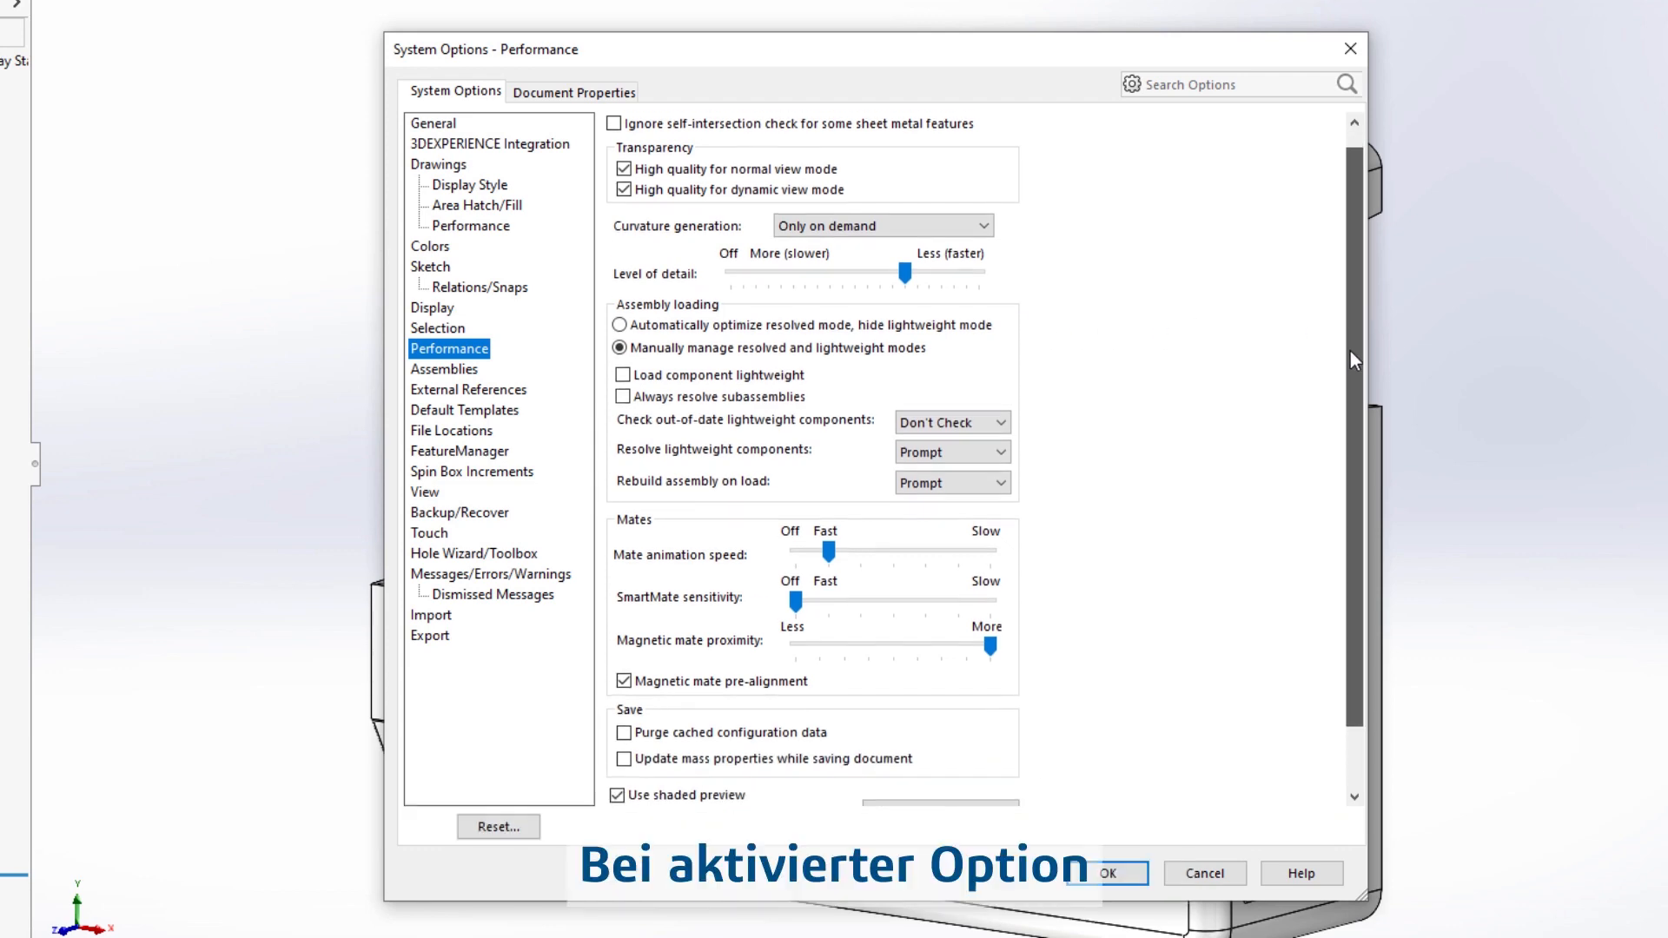
scroll(down, 3)
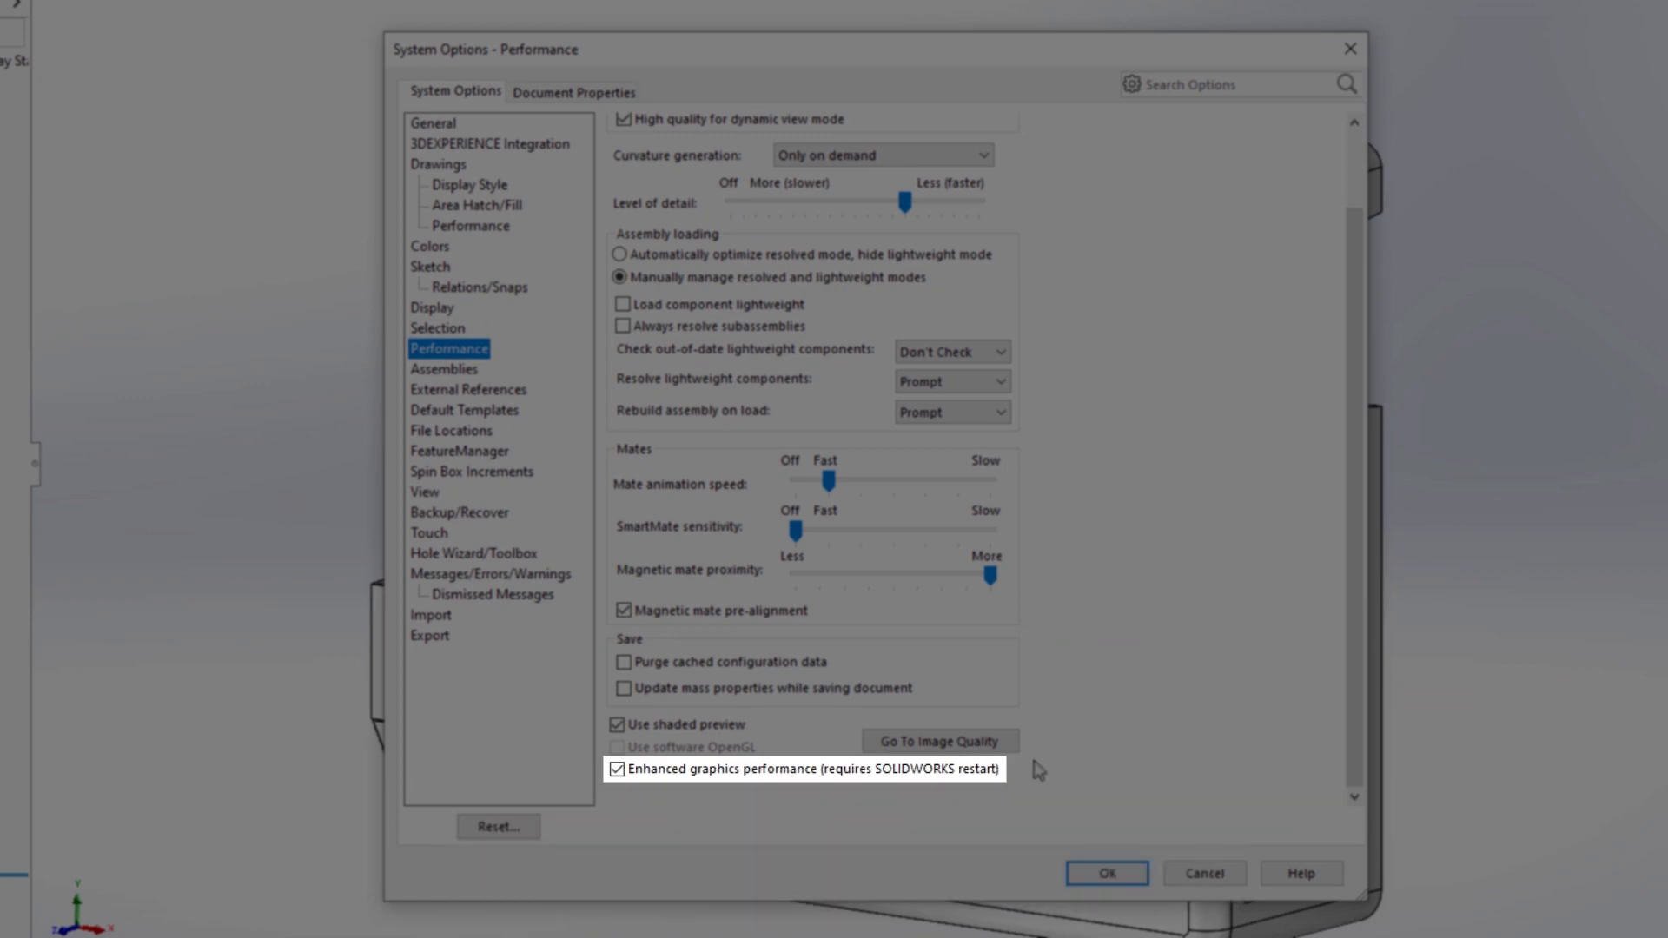
click(1106, 873)
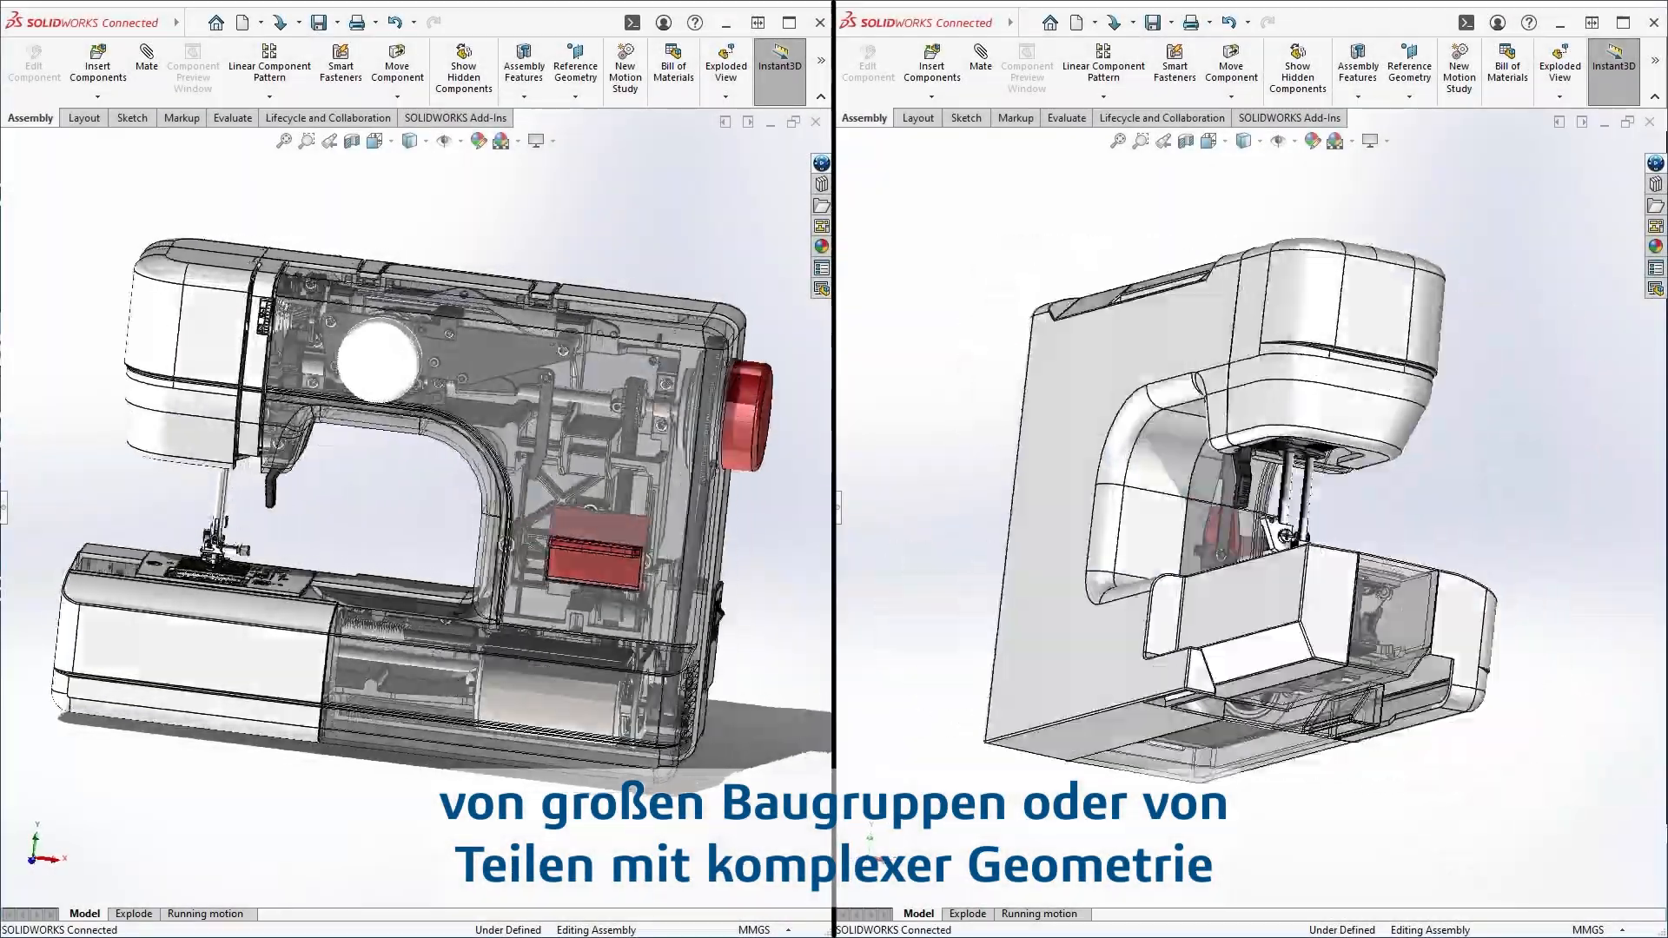